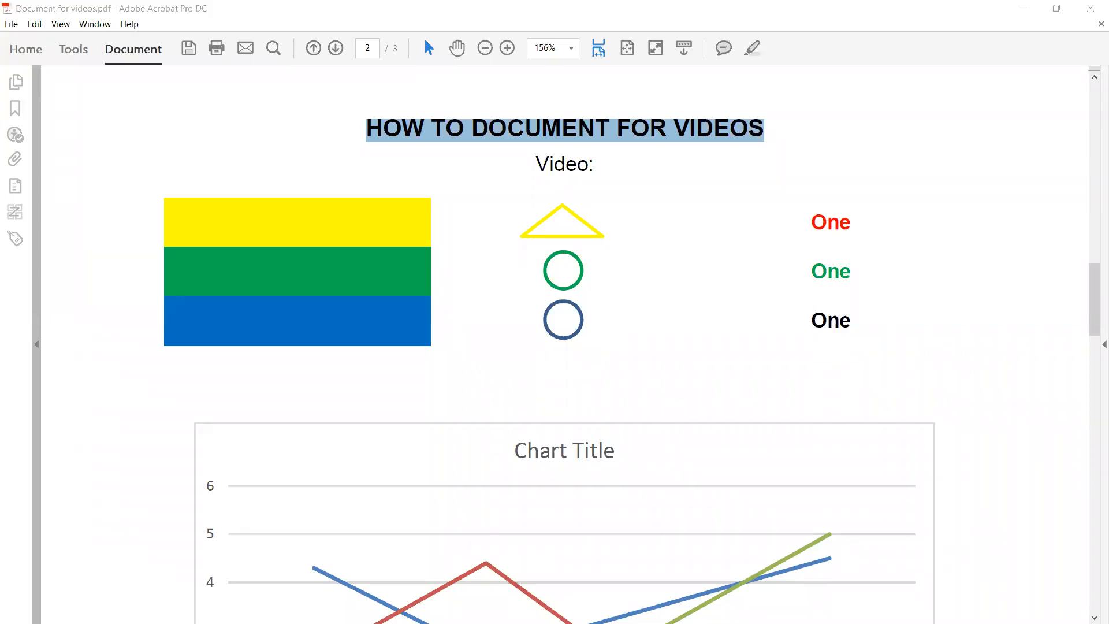
pyautogui.moveTo(803, 154)
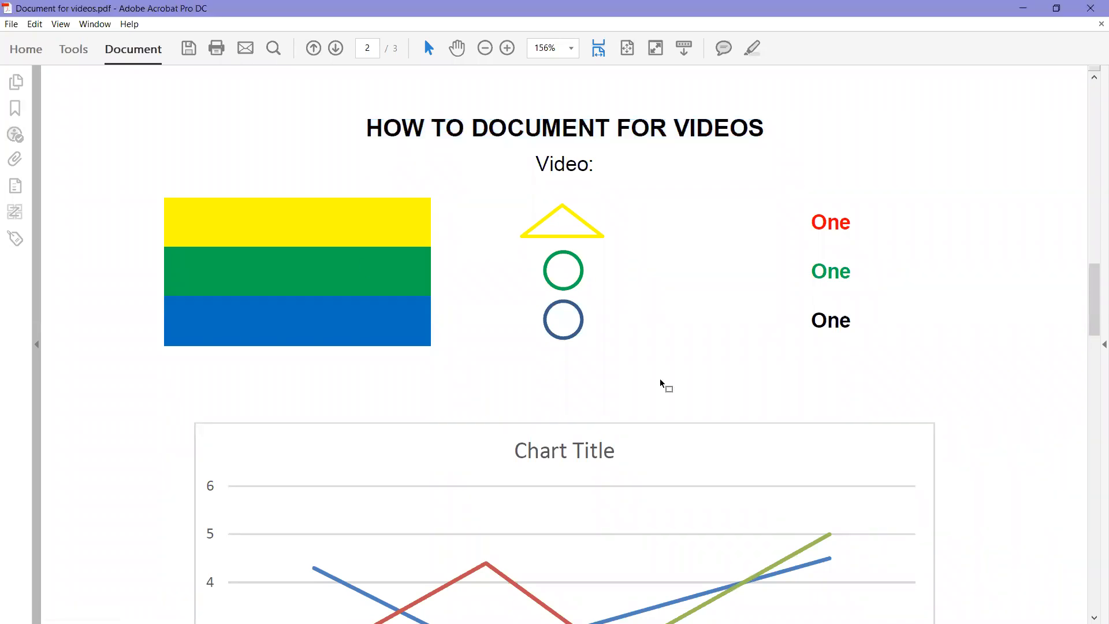
pyautogui.moveTo(337, 198)
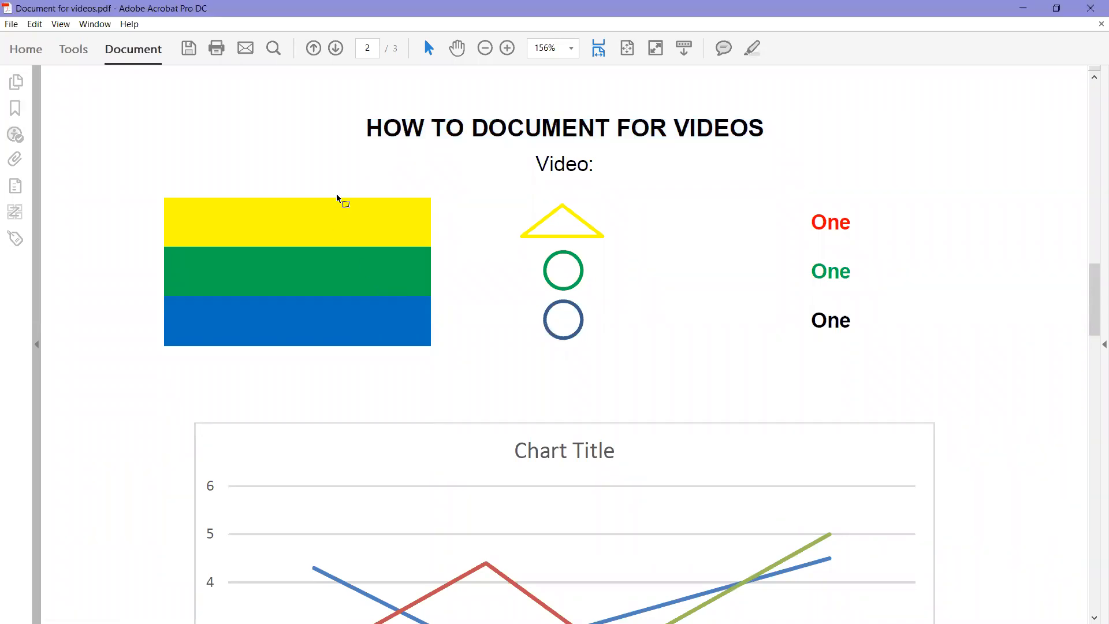
pyautogui.moveTo(483, 75)
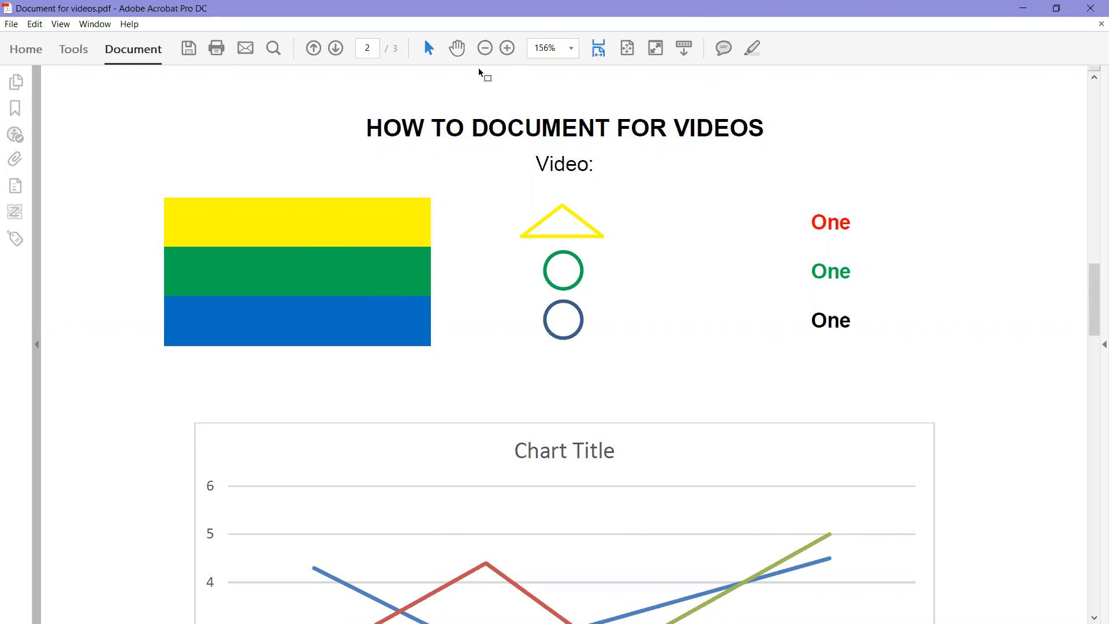
pyautogui.moveTo(15, 82)
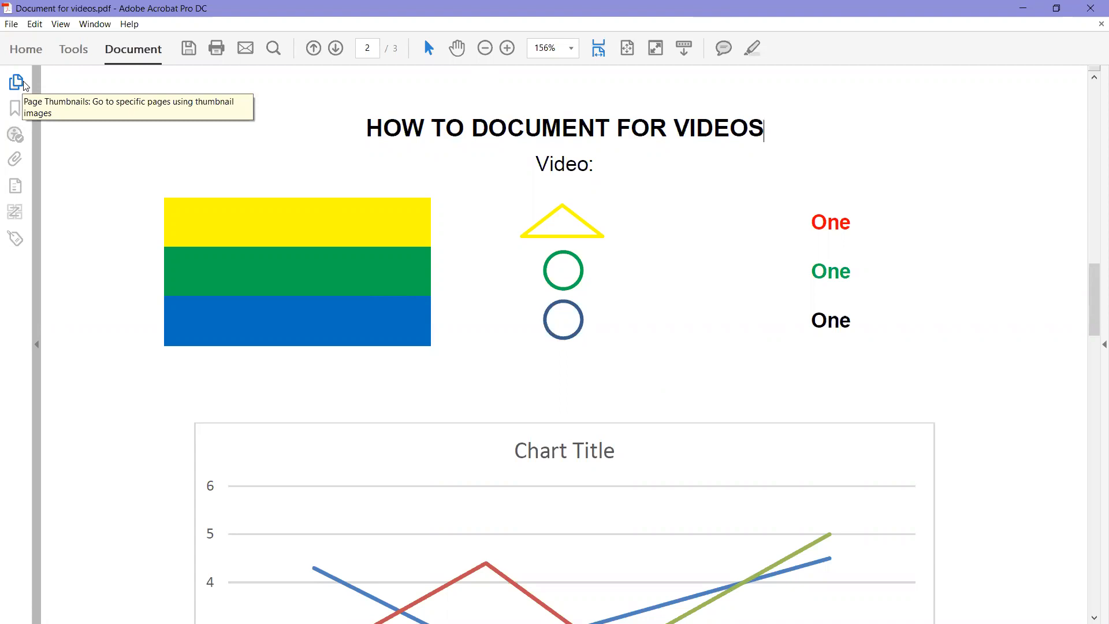
pyautogui.moveTo(15, 240)
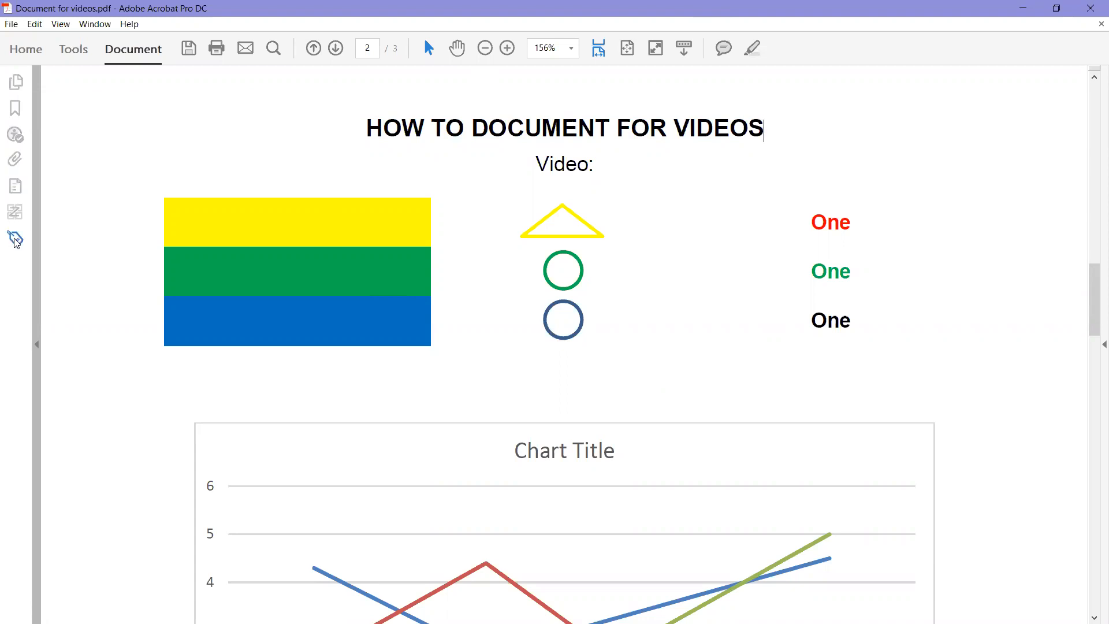
pyautogui.moveTo(15, 83)
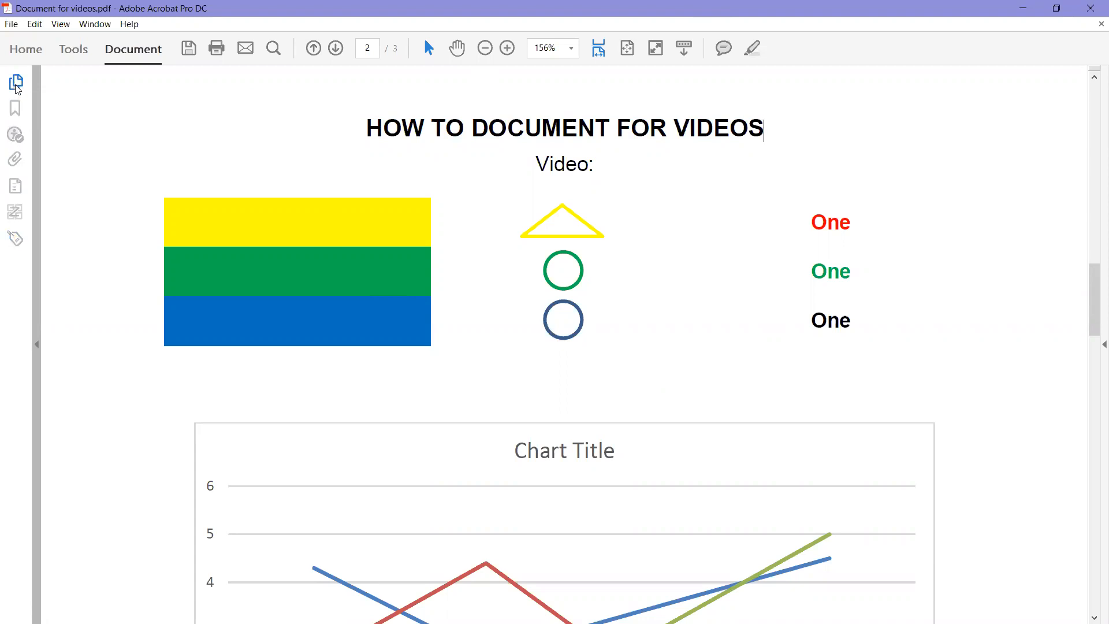
pyautogui.moveTo(15, 83)
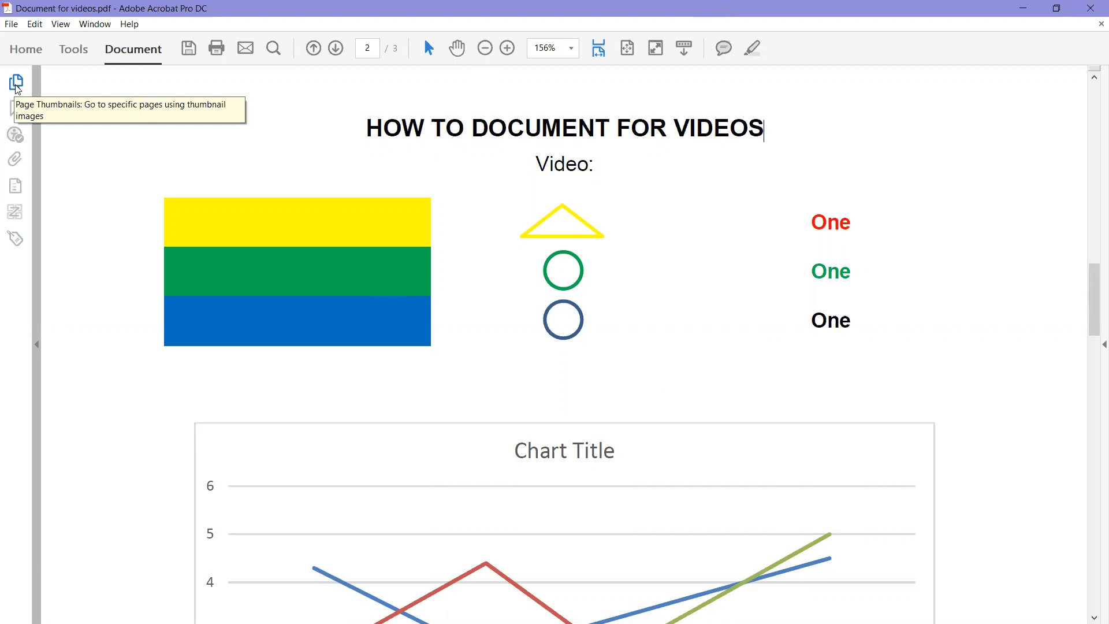
pyautogui.moveTo(15, 107)
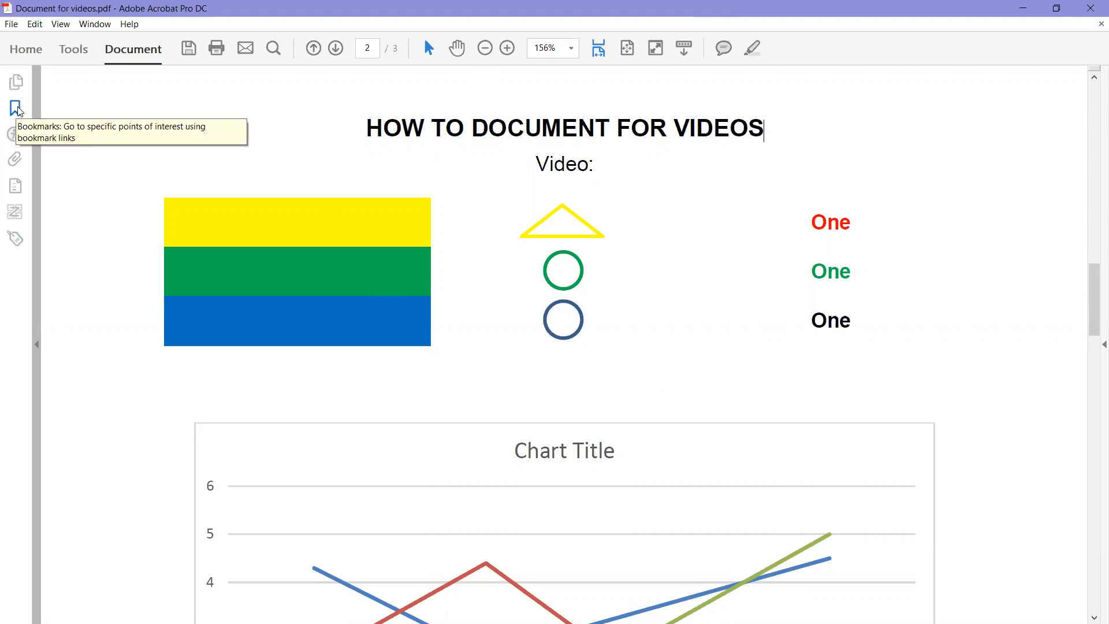
# Show the Bookmarks panel, currently empty, beside the document.
pyautogui.click(15, 109)
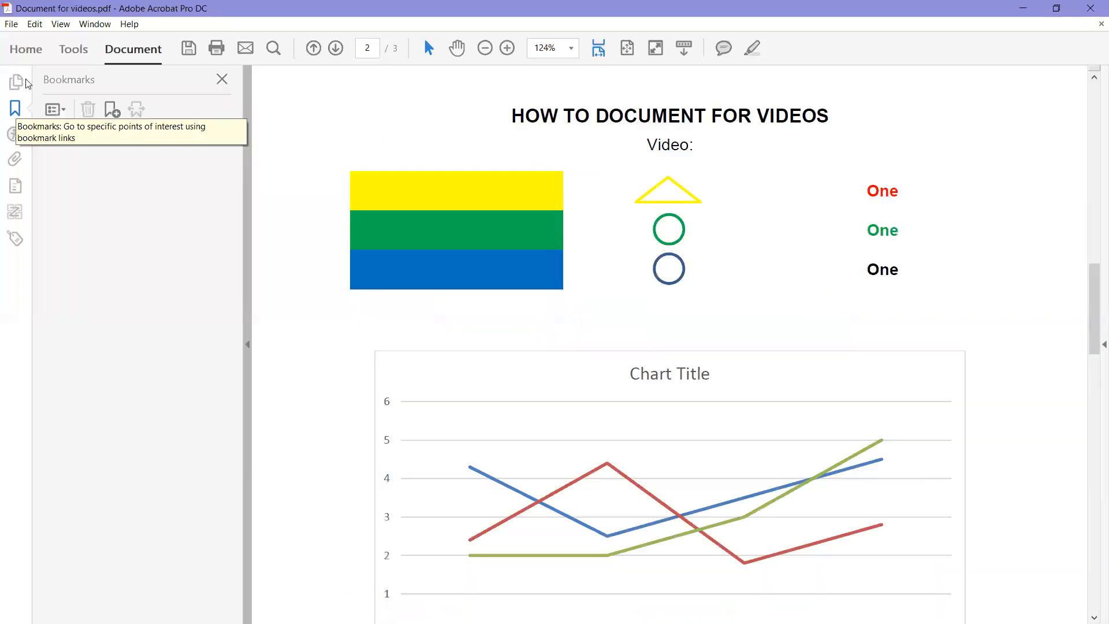
pyautogui.moveTo(248, 395)
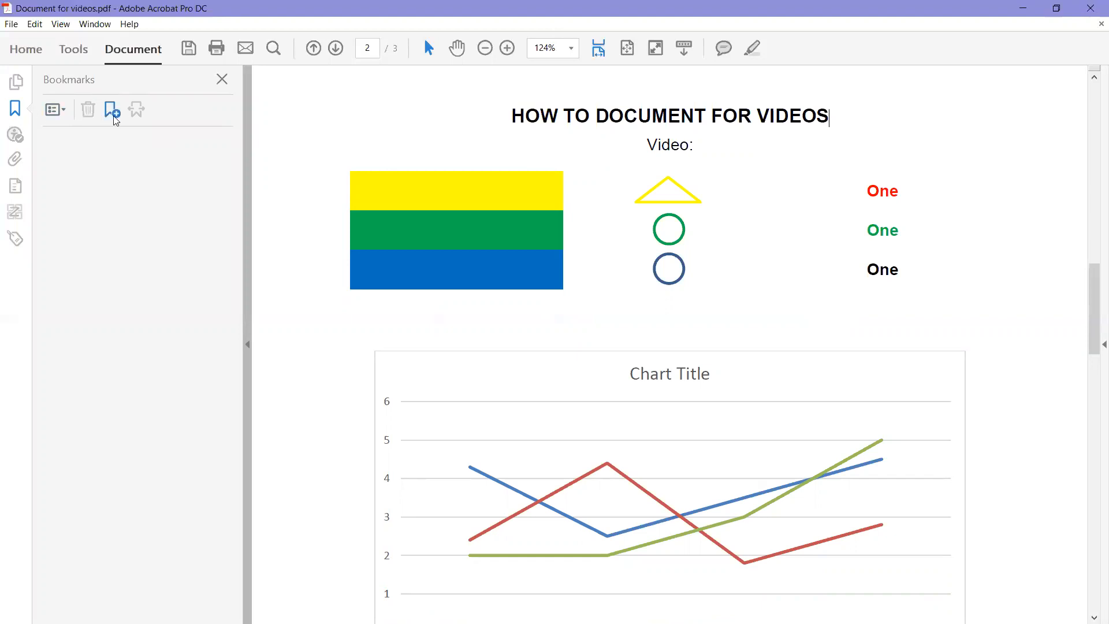
pyautogui.moveTo(141, 117)
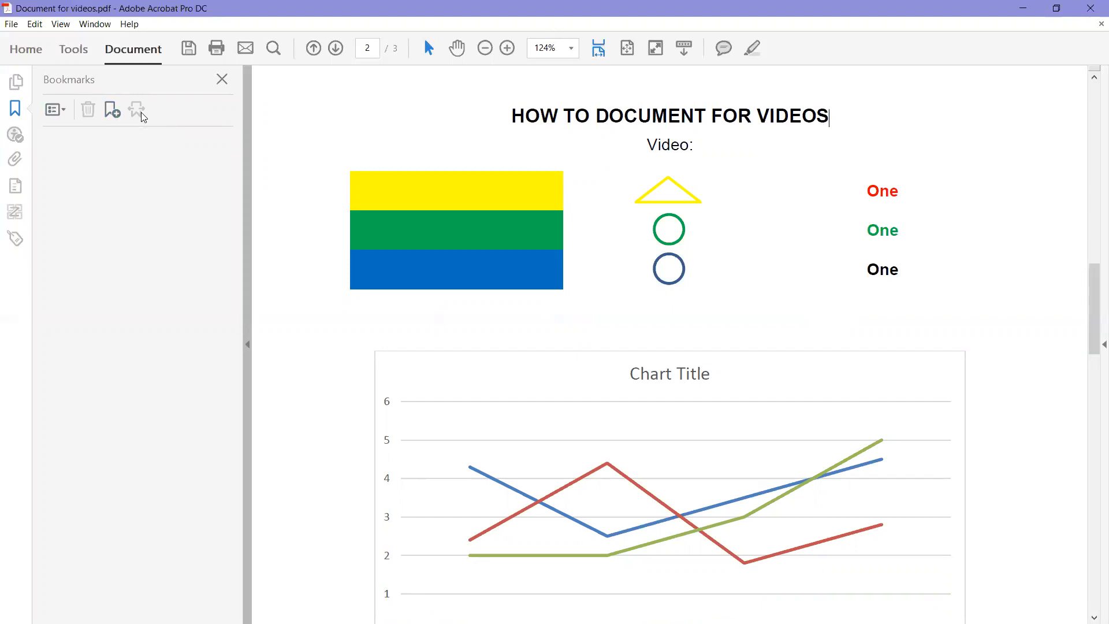
pyautogui.moveTo(138, 112)
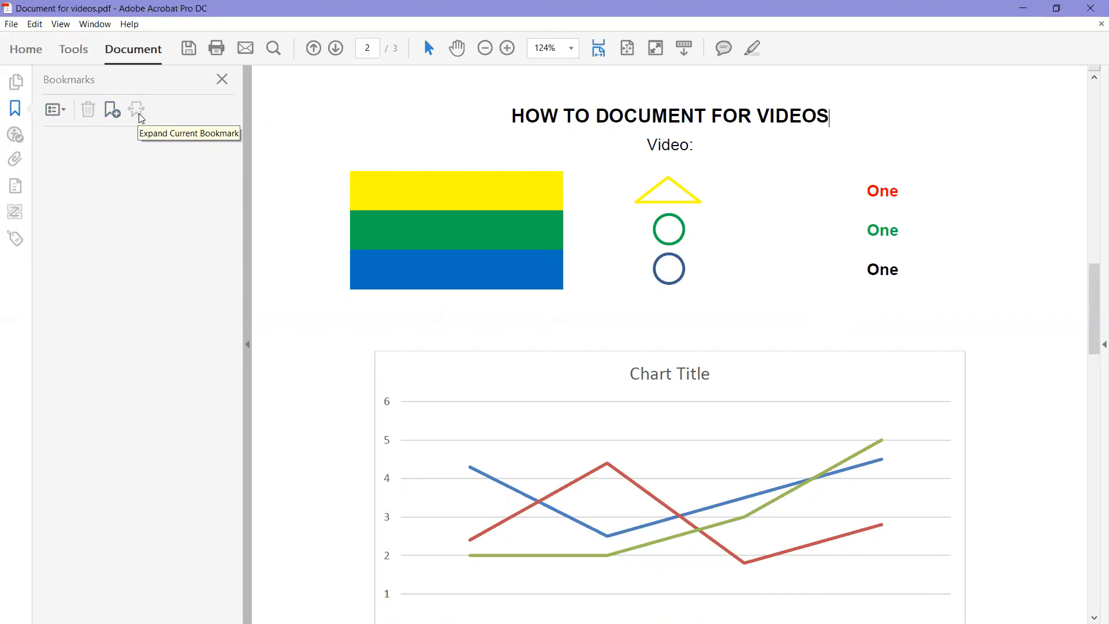
pyautogui.moveTo(186, 176)
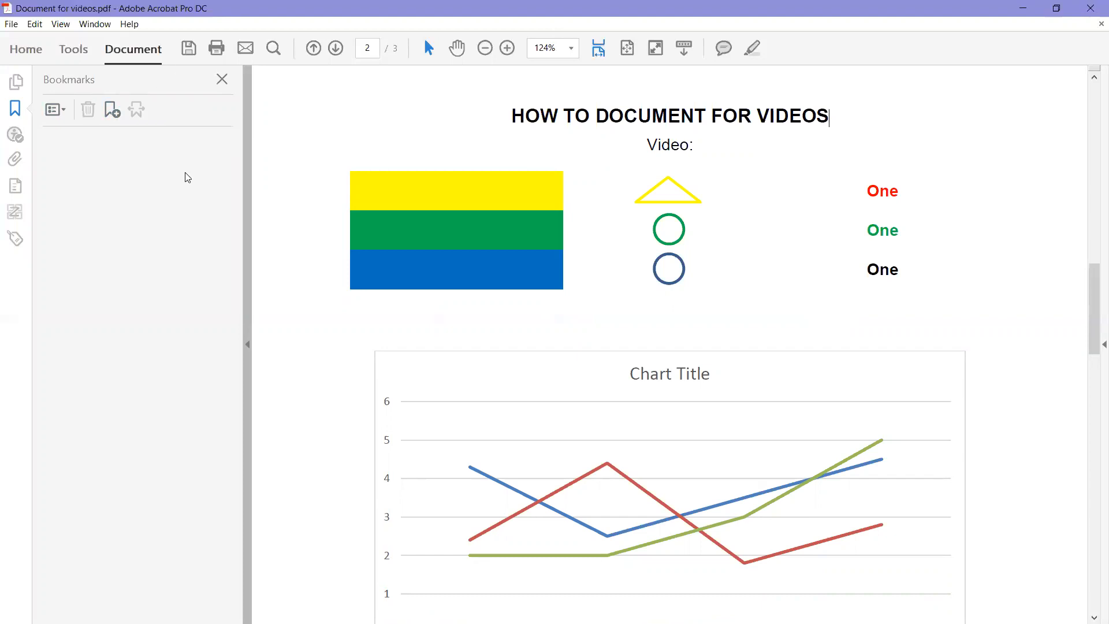
pyautogui.moveTo(127, 477)
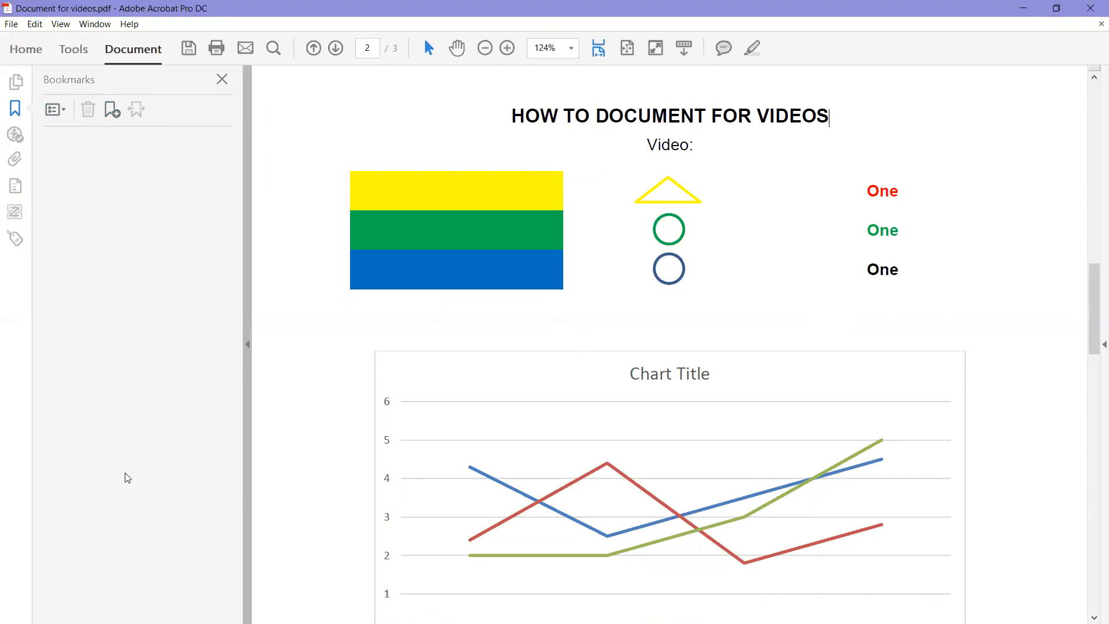
pyautogui.moveTo(156, 200)
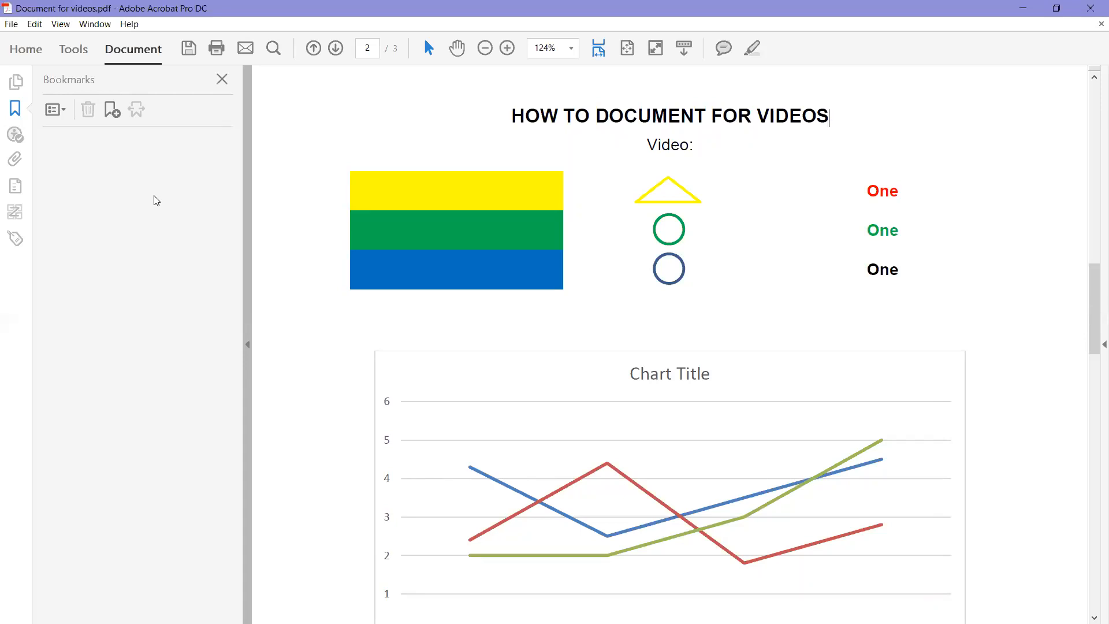
pyautogui.moveTo(120, 289)
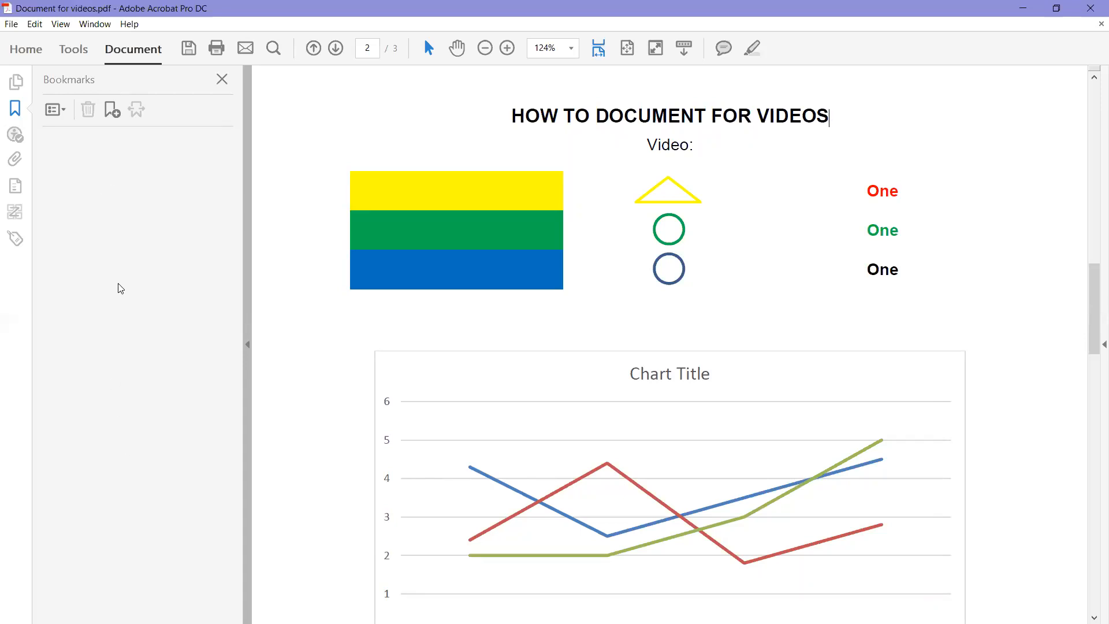
pyautogui.moveTo(136, 307)
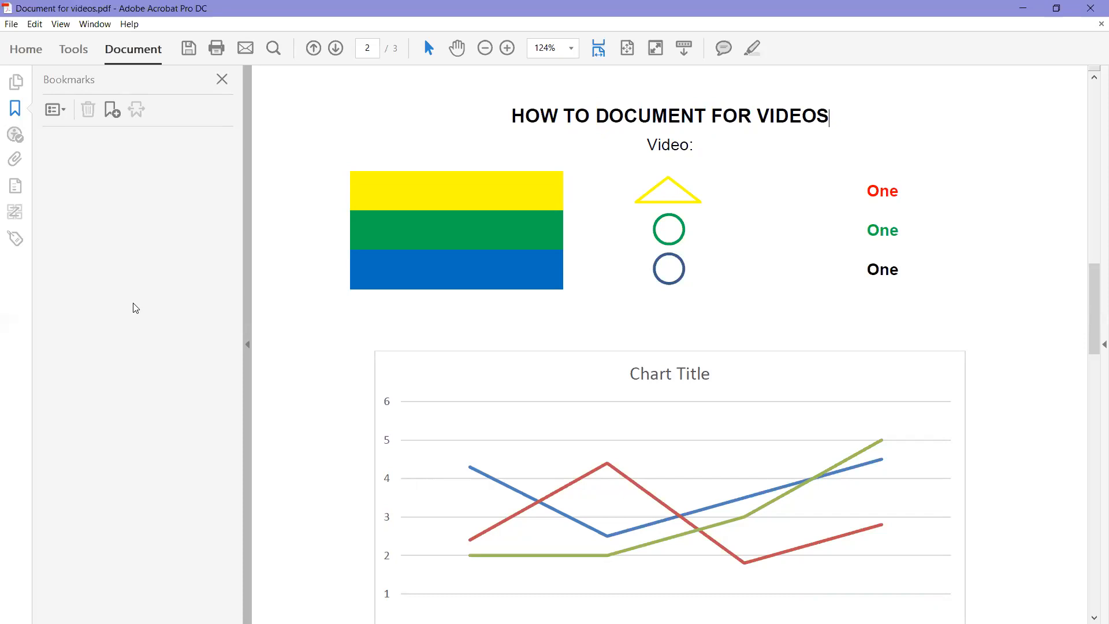
pyautogui.moveTo(181, 89)
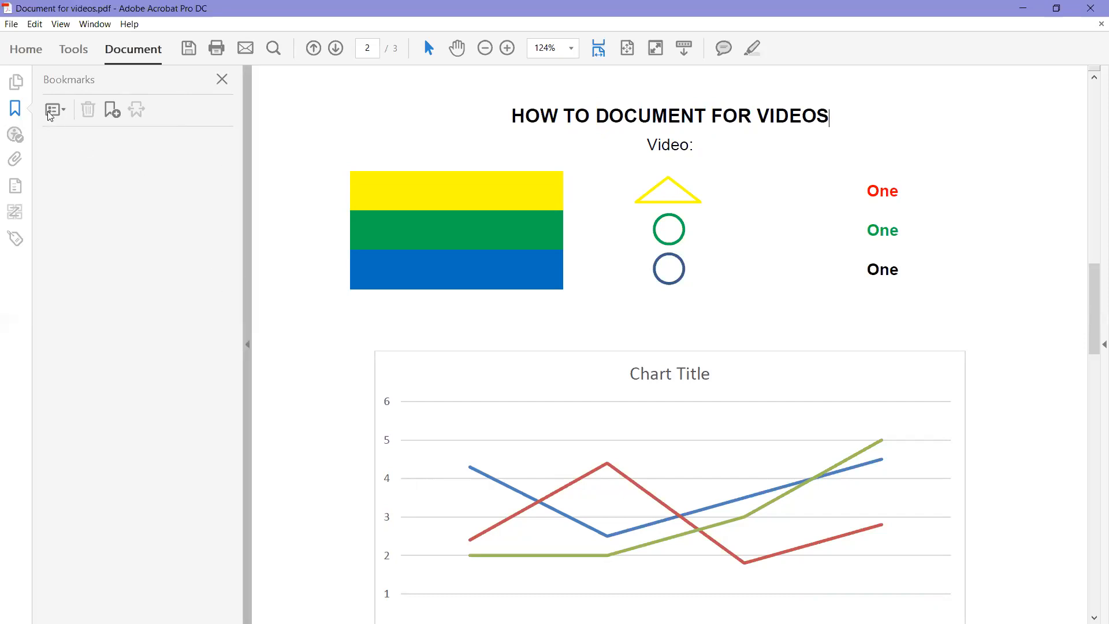
pyautogui.moveTo(51, 110)
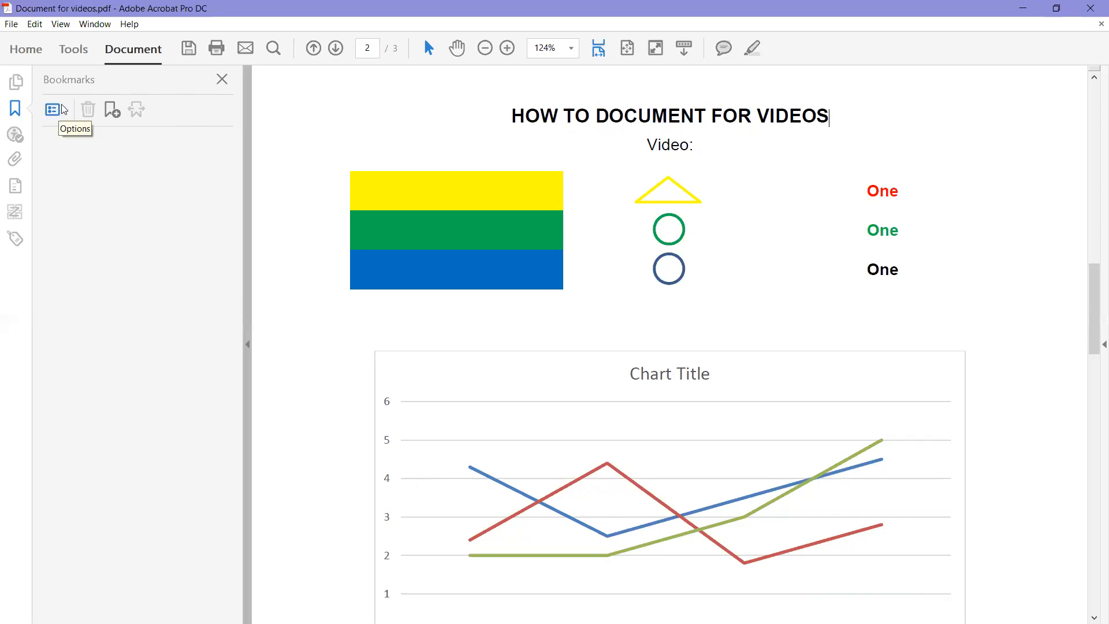
# Create new bookmarks from structure using the H1 heading element.
pyautogui.click(52, 109)
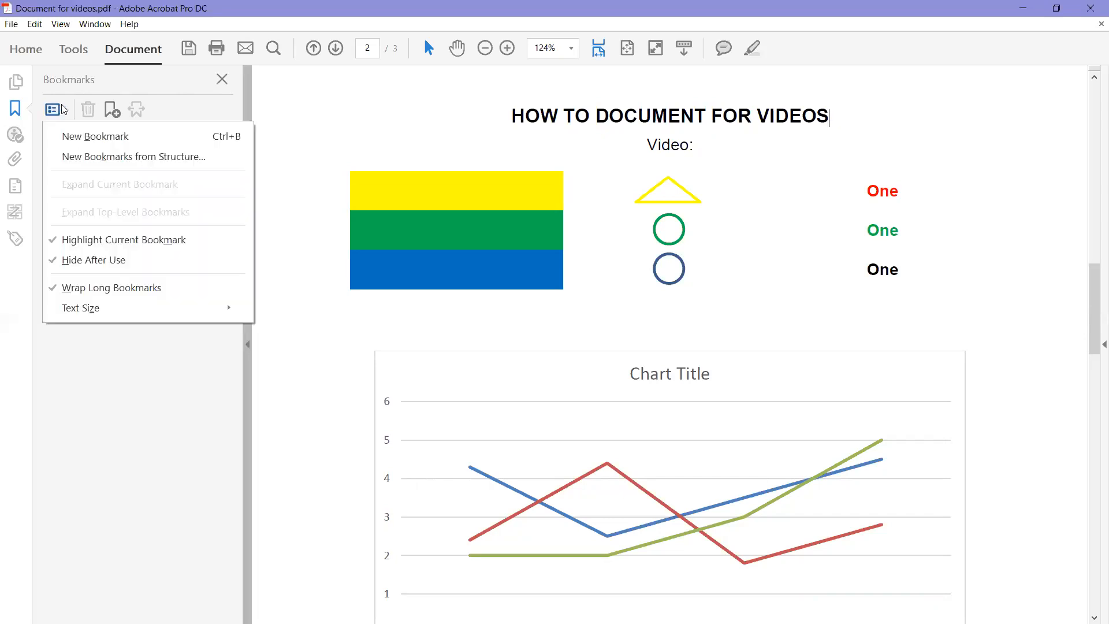
pyautogui.moveTo(67, 127)
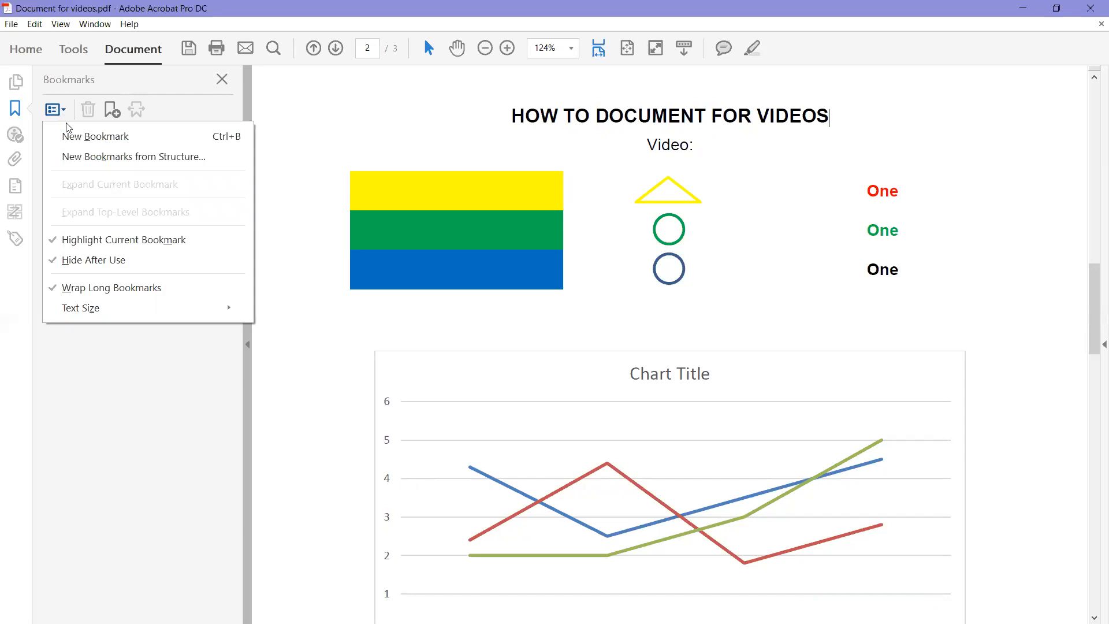
pyautogui.moveTo(114, 163)
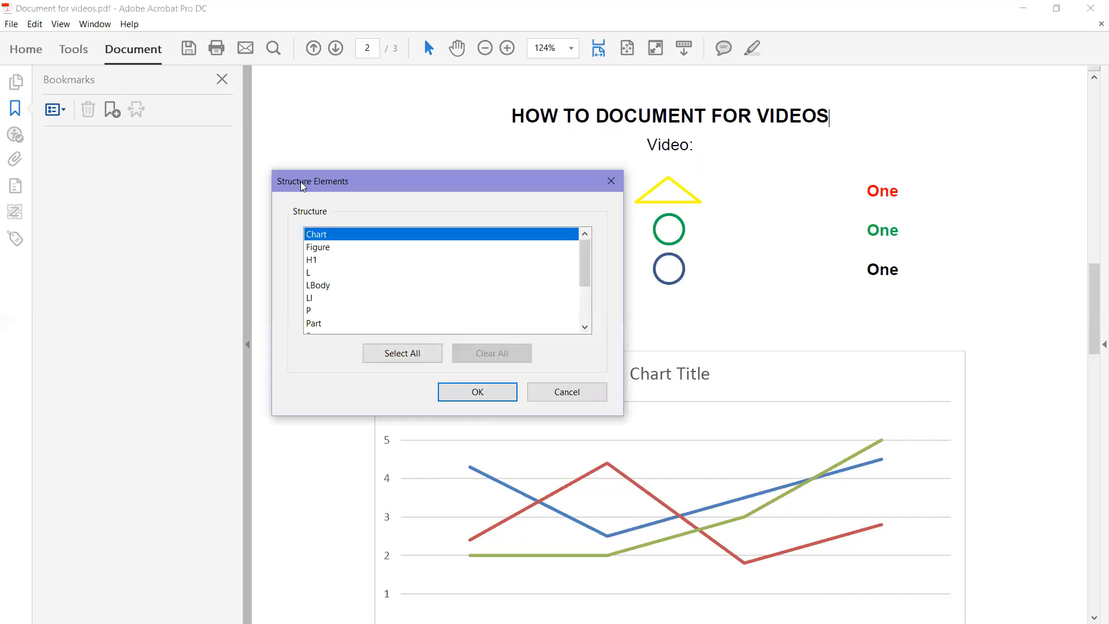
pyautogui.moveTo(326, 190)
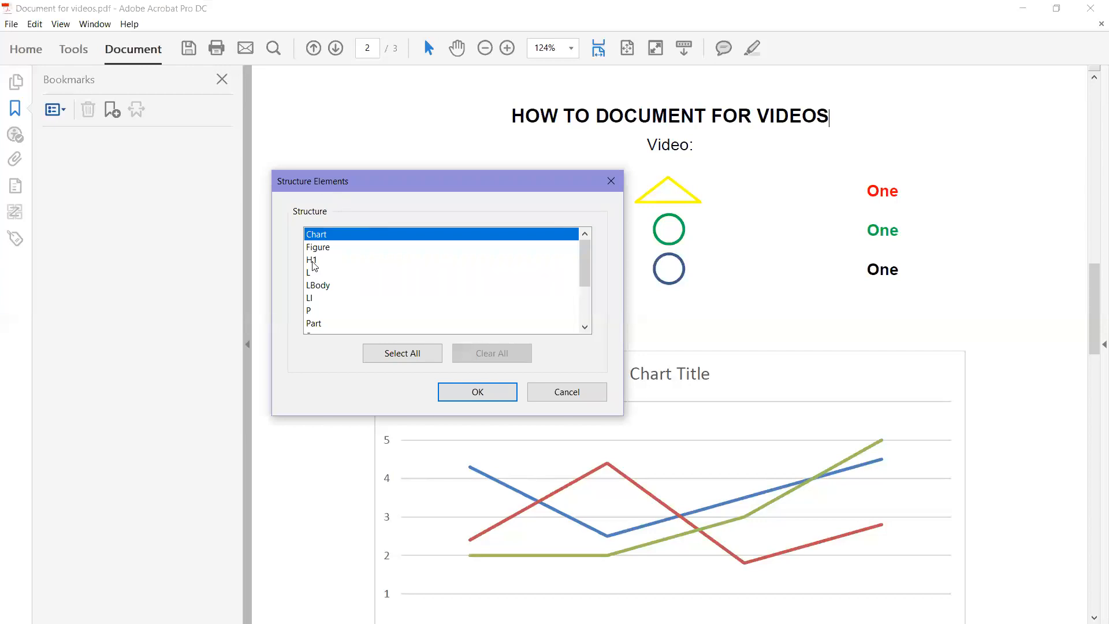
pyautogui.click(313, 260)
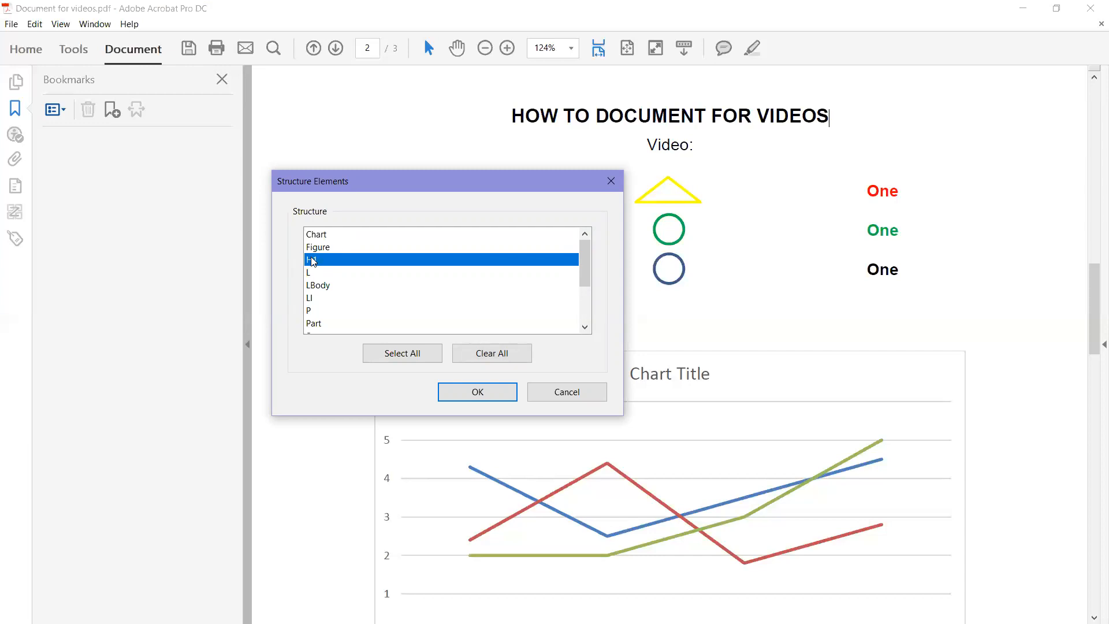
pyautogui.moveTo(477, 391)
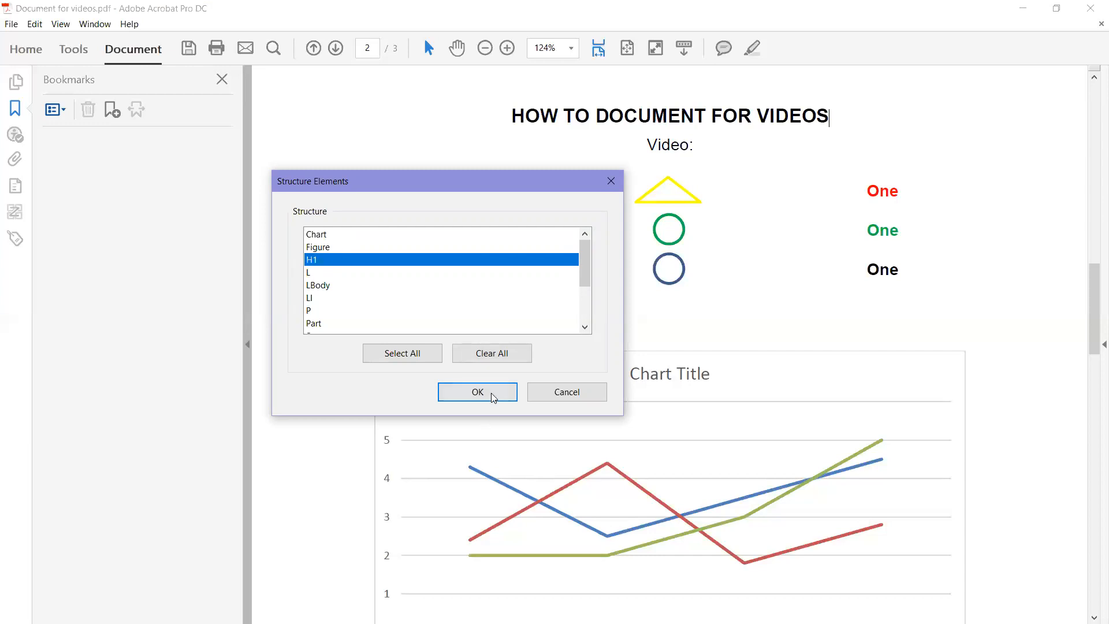
pyautogui.click(477, 391)
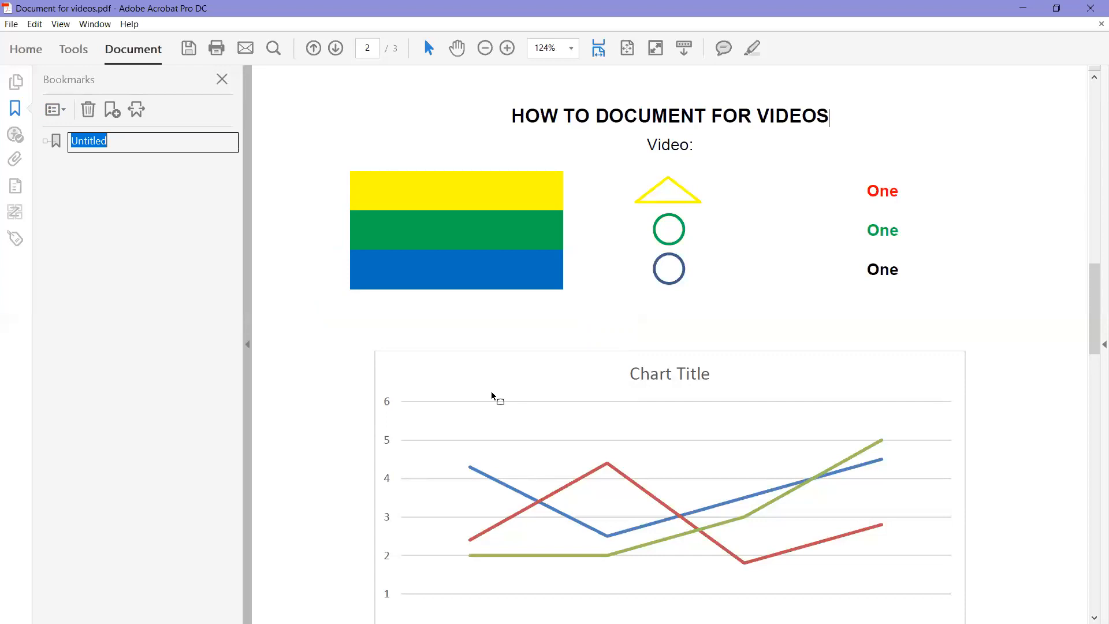
# Name the Untitled bookmark 'HOW TO DOCUMENT FOR VIDEOS' and expand its three heading bookmarks.
pyautogui.write('HOW TO DOCUMENT FOR VIDEOS')
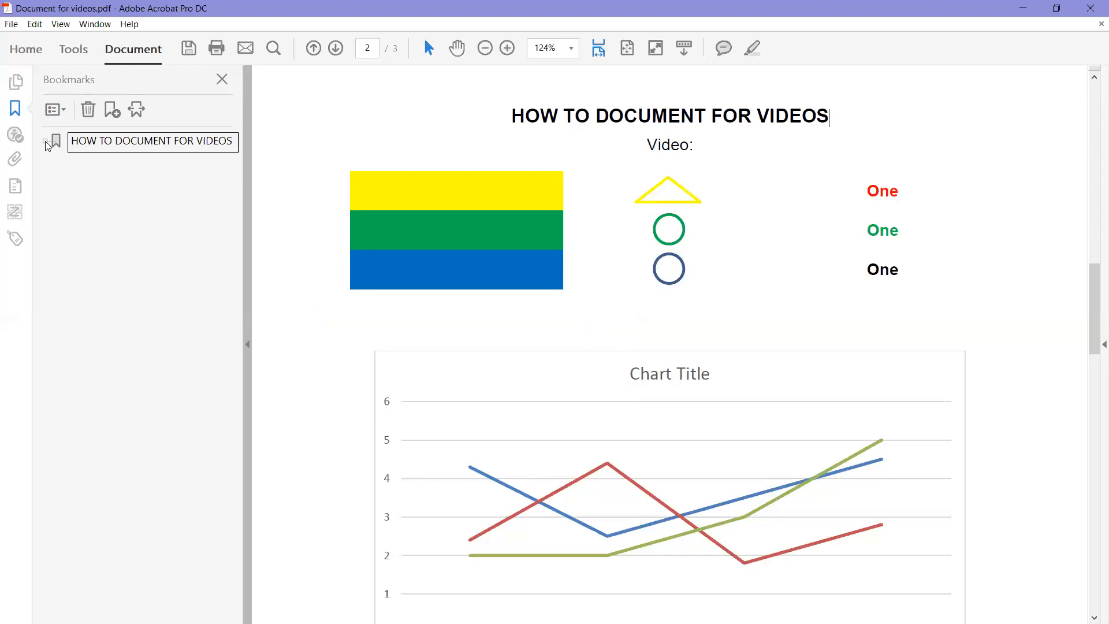
pyautogui.click(45, 141)
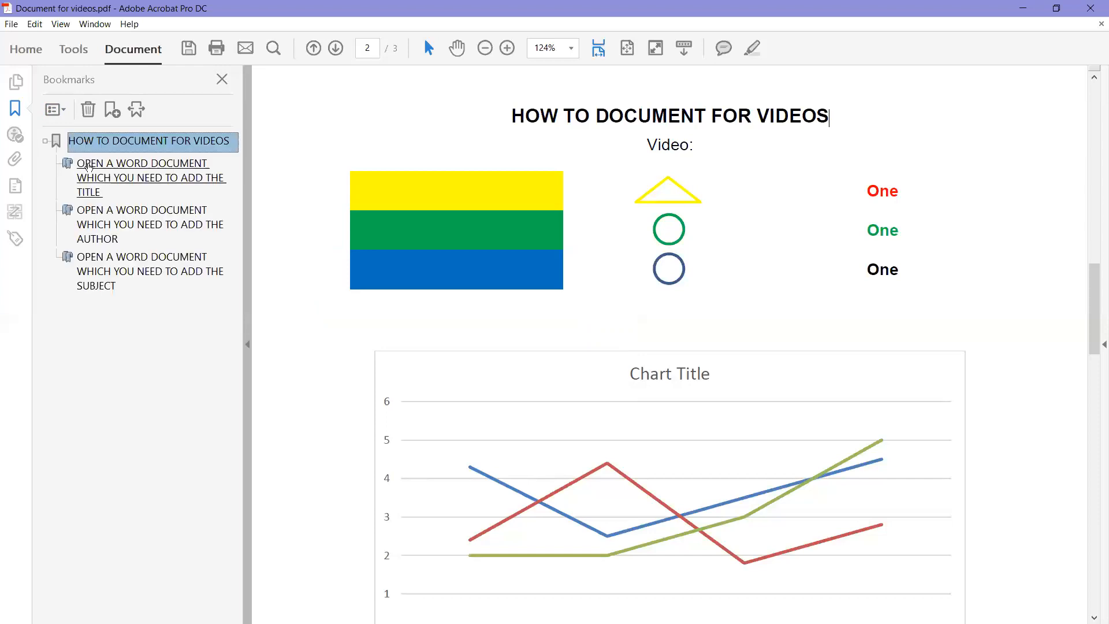
pyautogui.moveTo(130, 178)
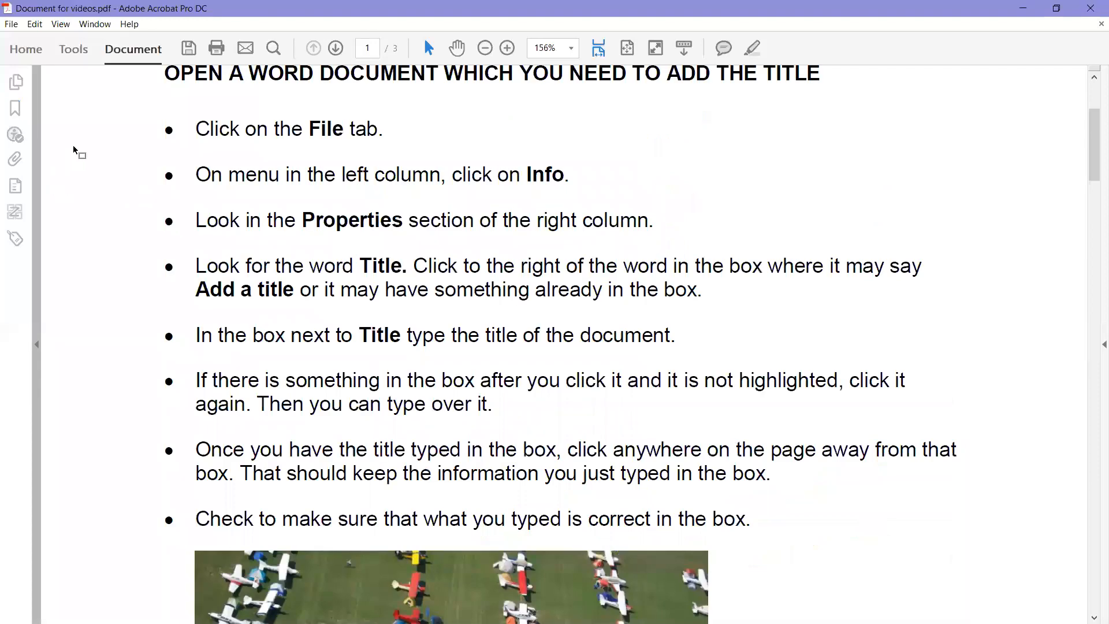
# Reopen the Bookmarks panel, now empty, next to the first page.
pyautogui.click(15, 107)
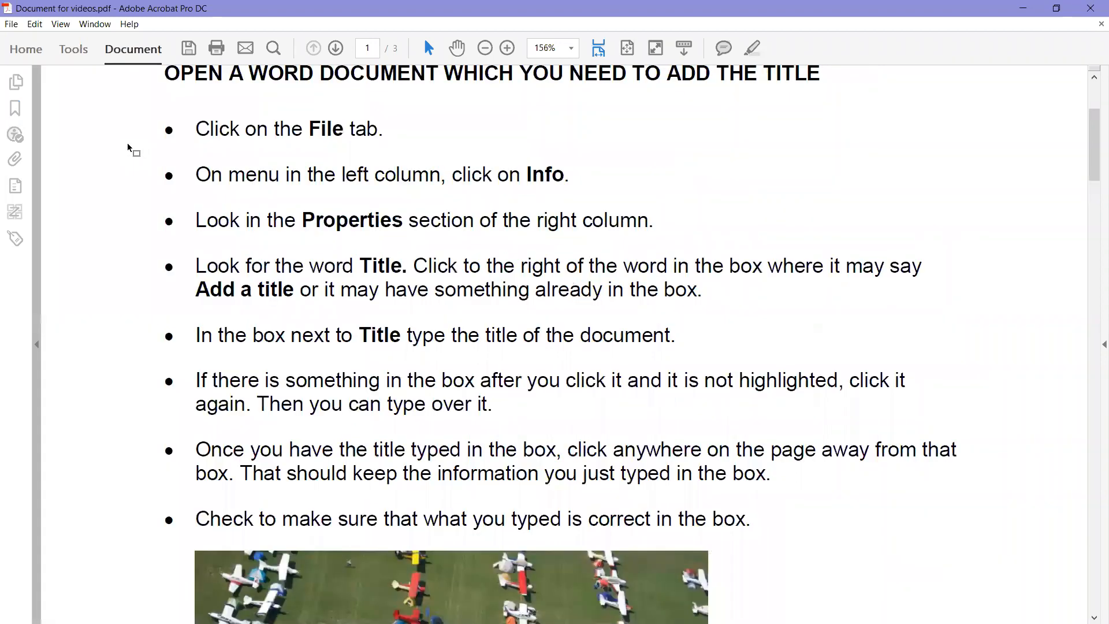
pyautogui.click(15, 107)
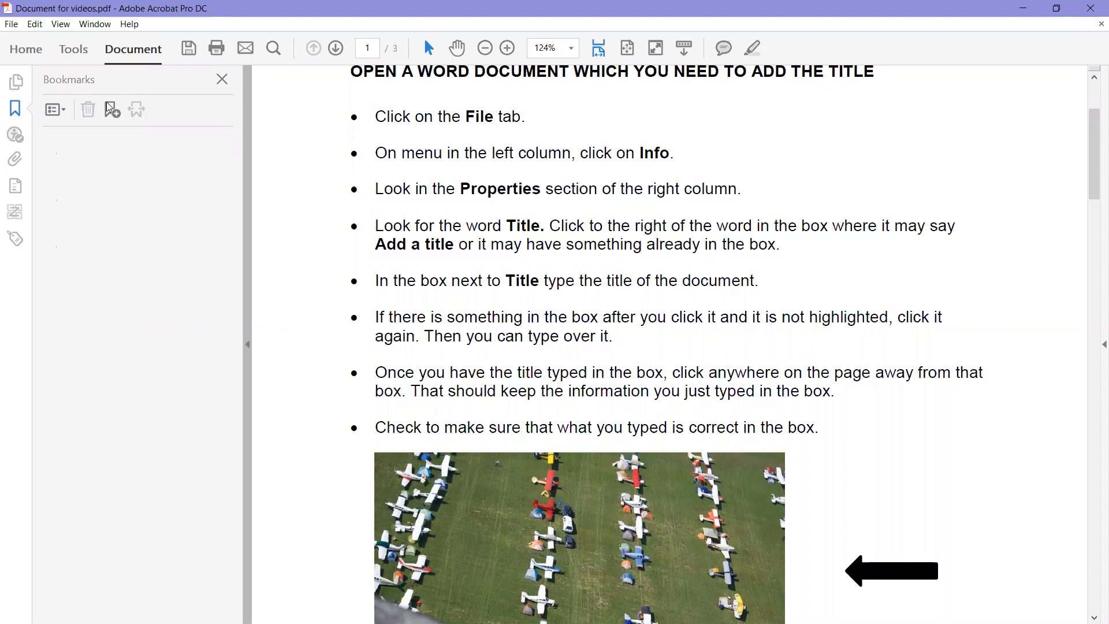
# Bookmark the selected add-the-title heading, then select the Table 1: Color Contrast caption.
pyautogui.scroll(3)
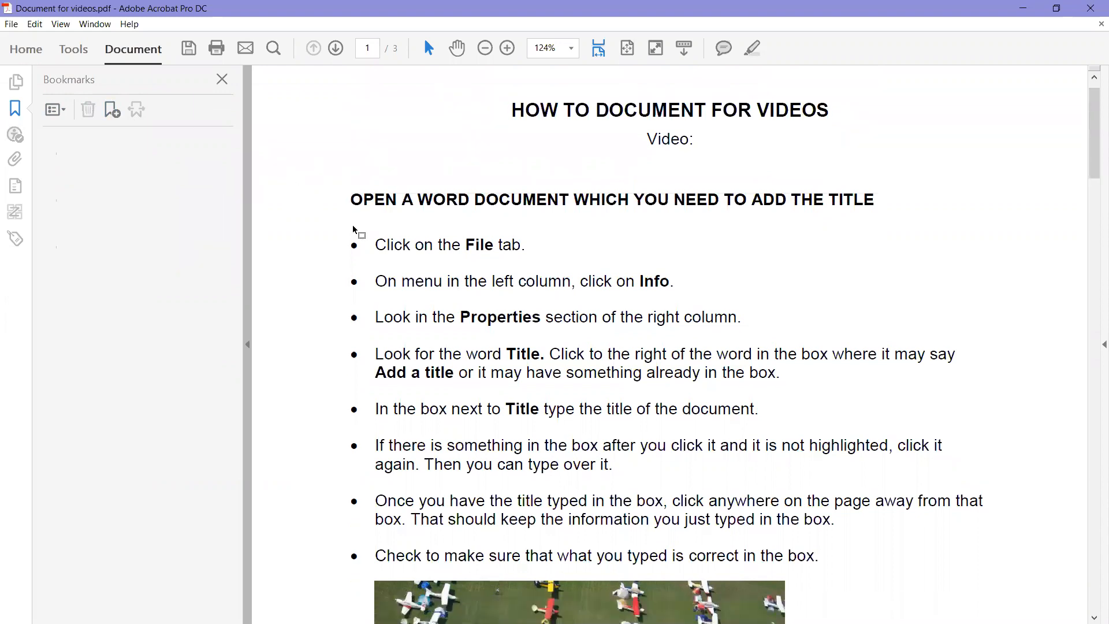
pyautogui.moveTo(880, 198)
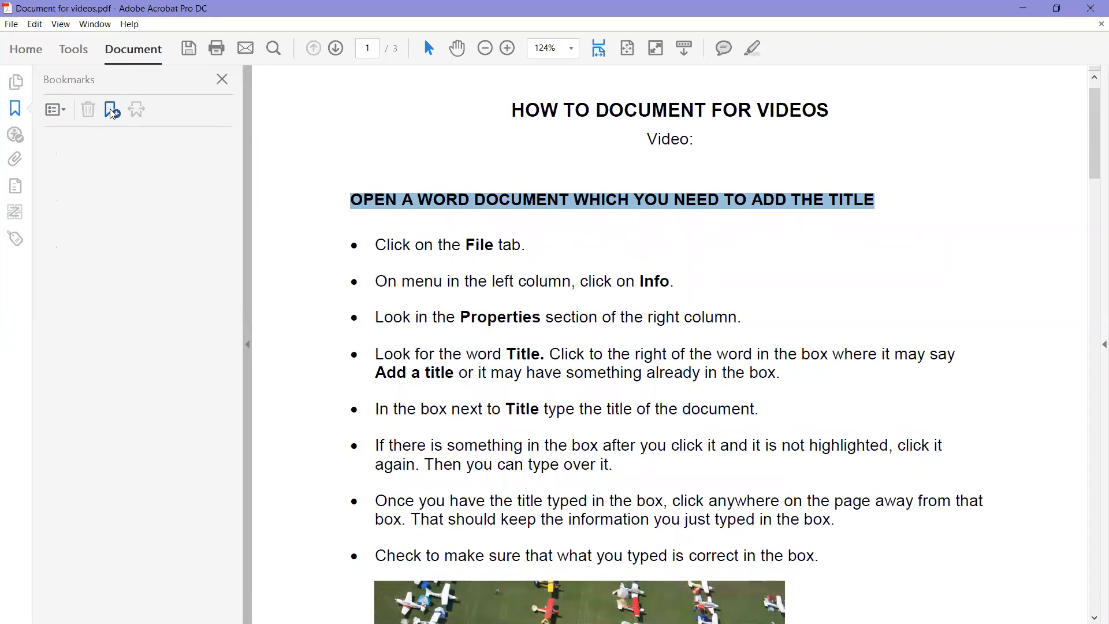
pyautogui.click(110, 110)
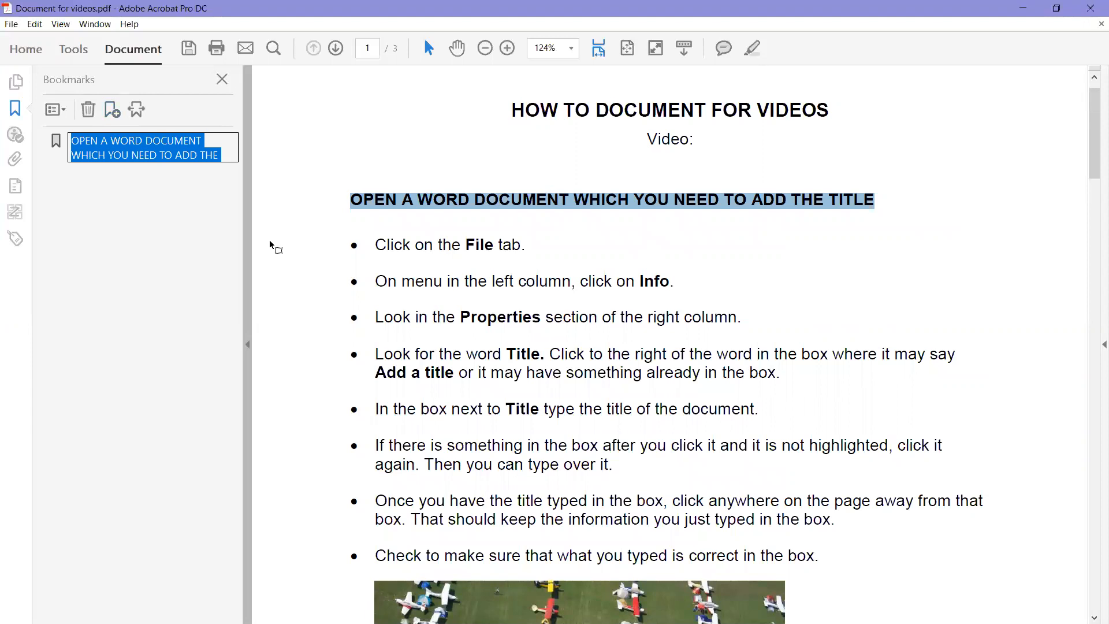
pyautogui.scroll(-3)
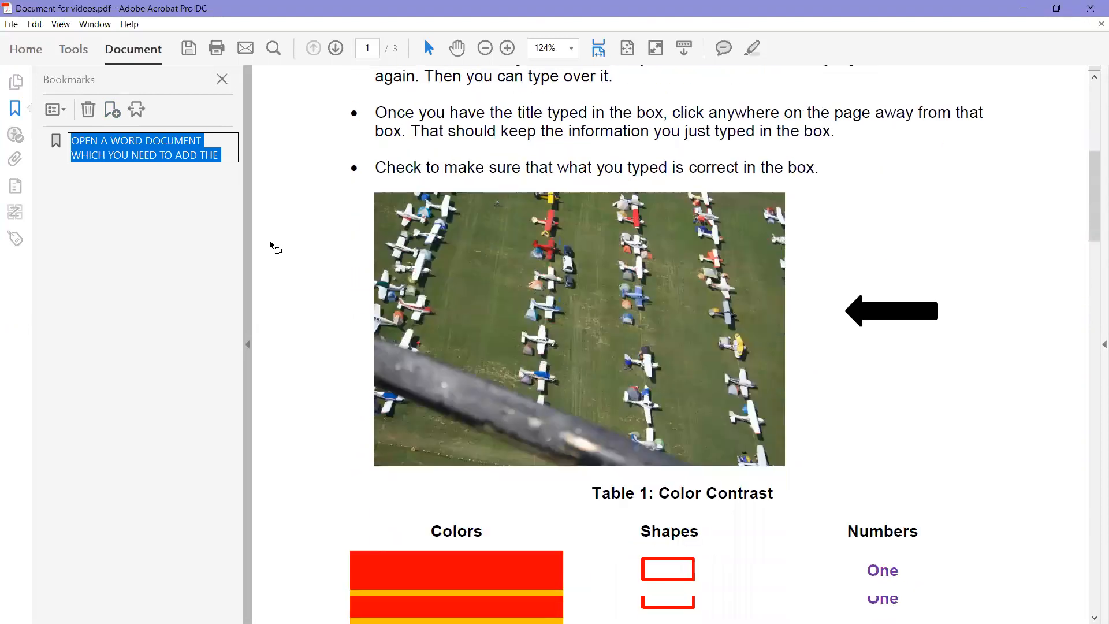
pyautogui.scroll(-3)
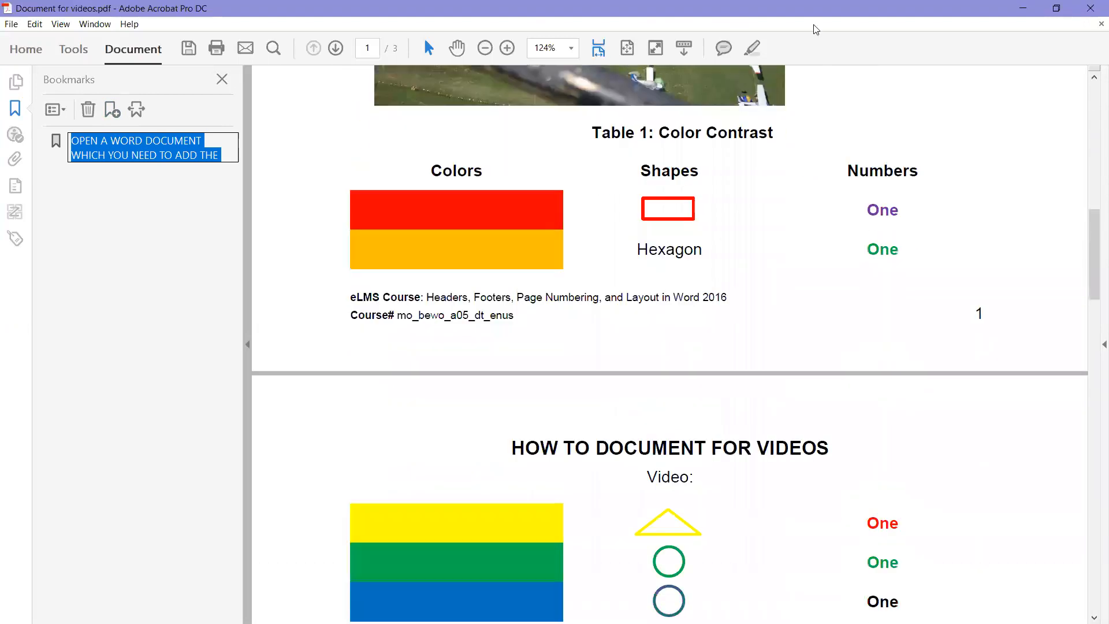
pyautogui.doubleClick(683, 133)
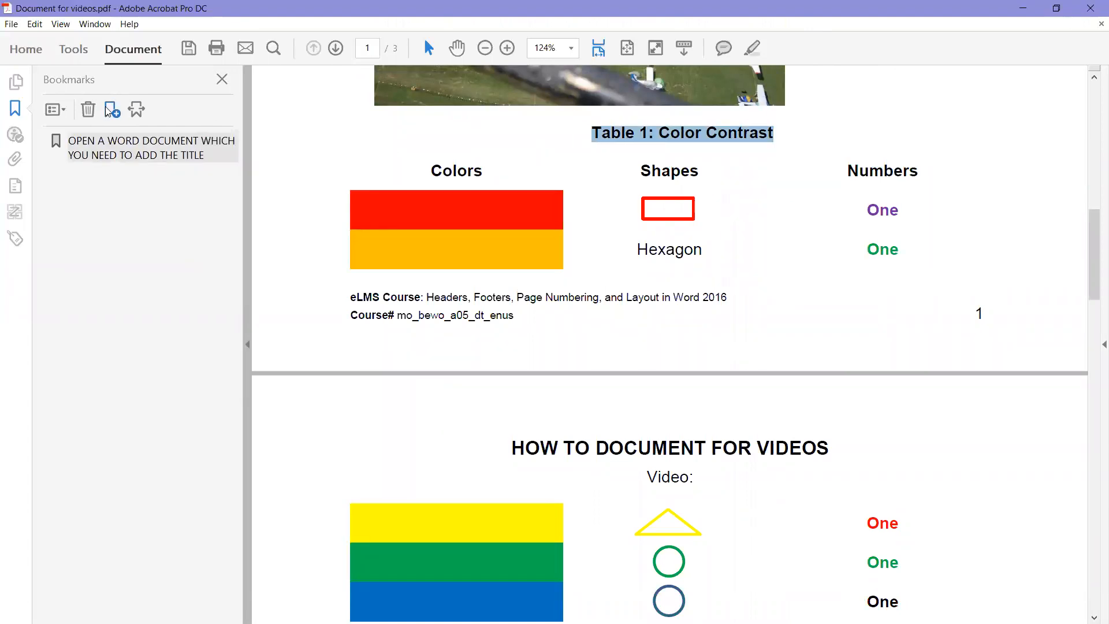
# Bookmark the Table 1: Color Contrast caption and the add-the-author heading.
pyautogui.click(111, 110)
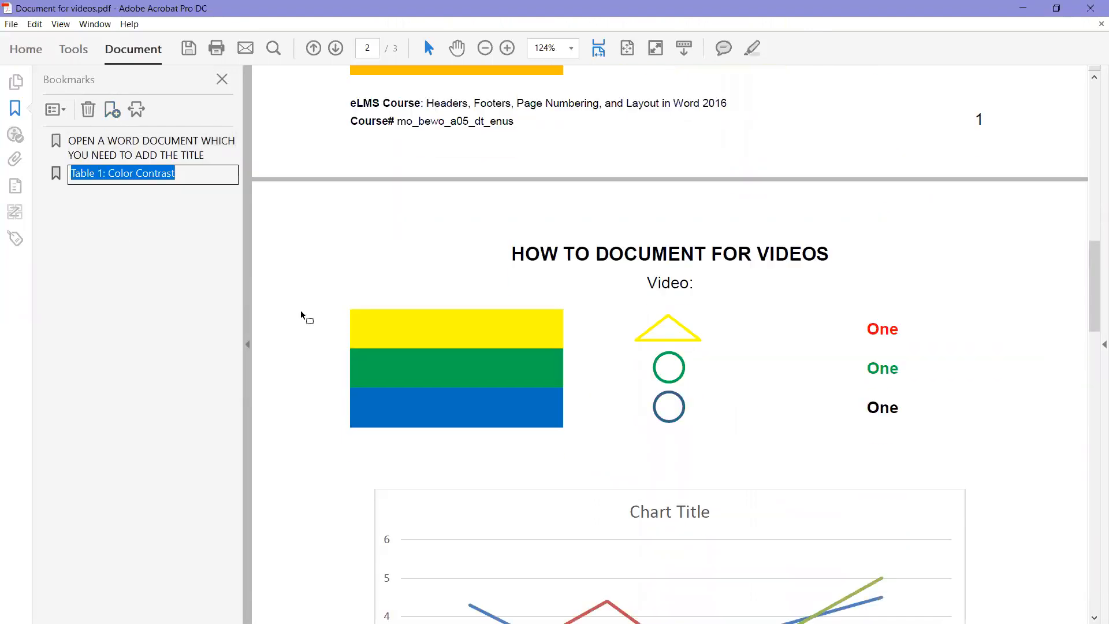
pyautogui.scroll(-3)
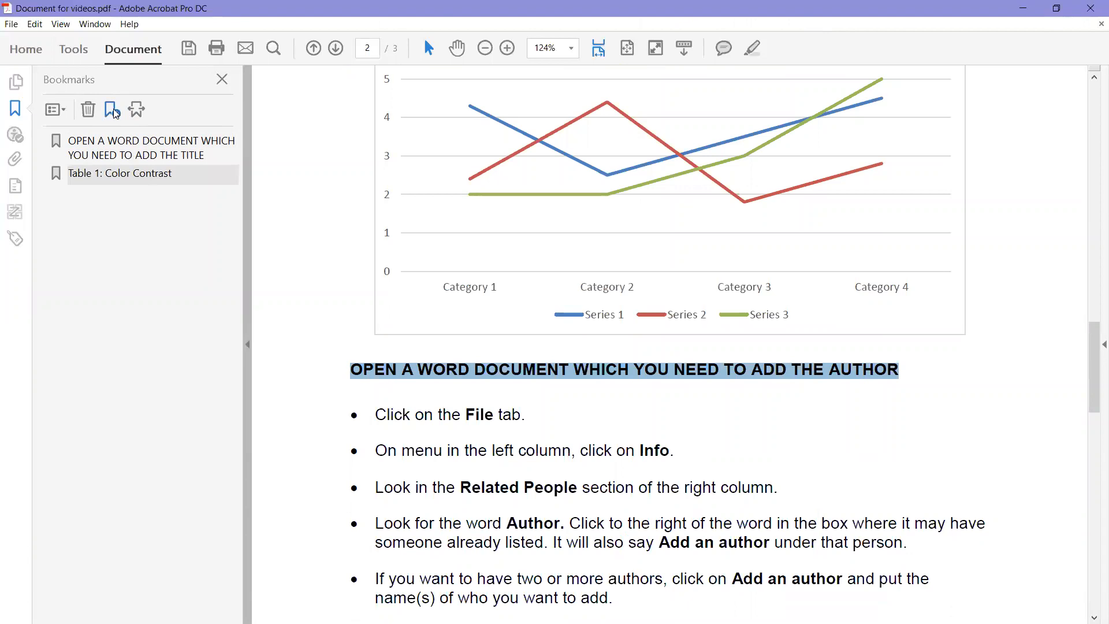
pyautogui.click(112, 110)
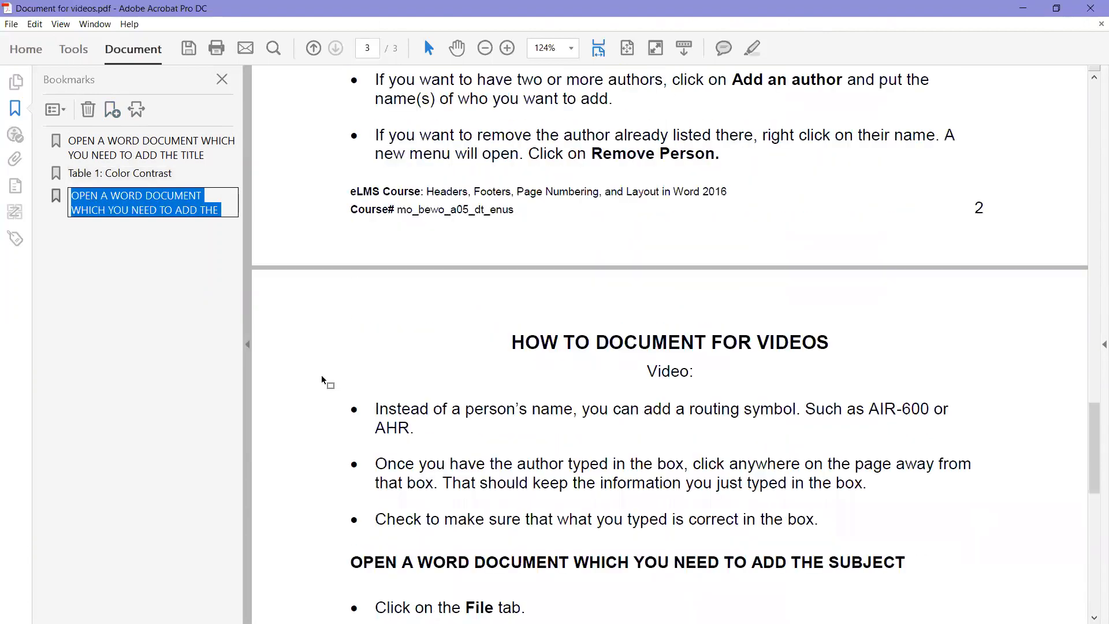
pyautogui.scroll(-3)
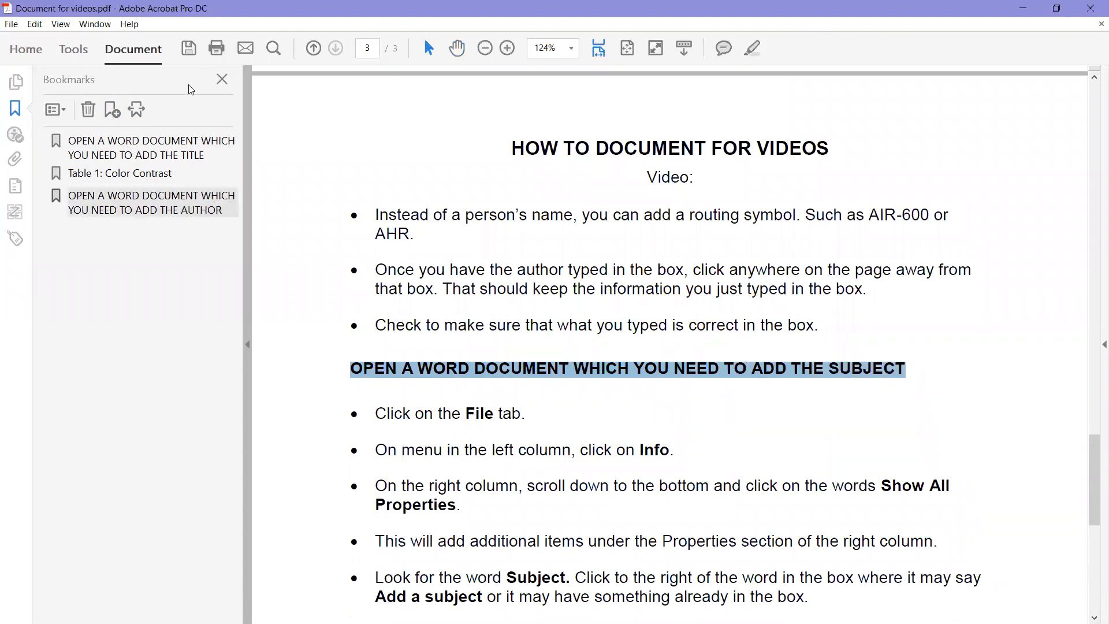
# Bookmark the add-the-subject heading as the fourth bookmark.
pyautogui.click(112, 110)
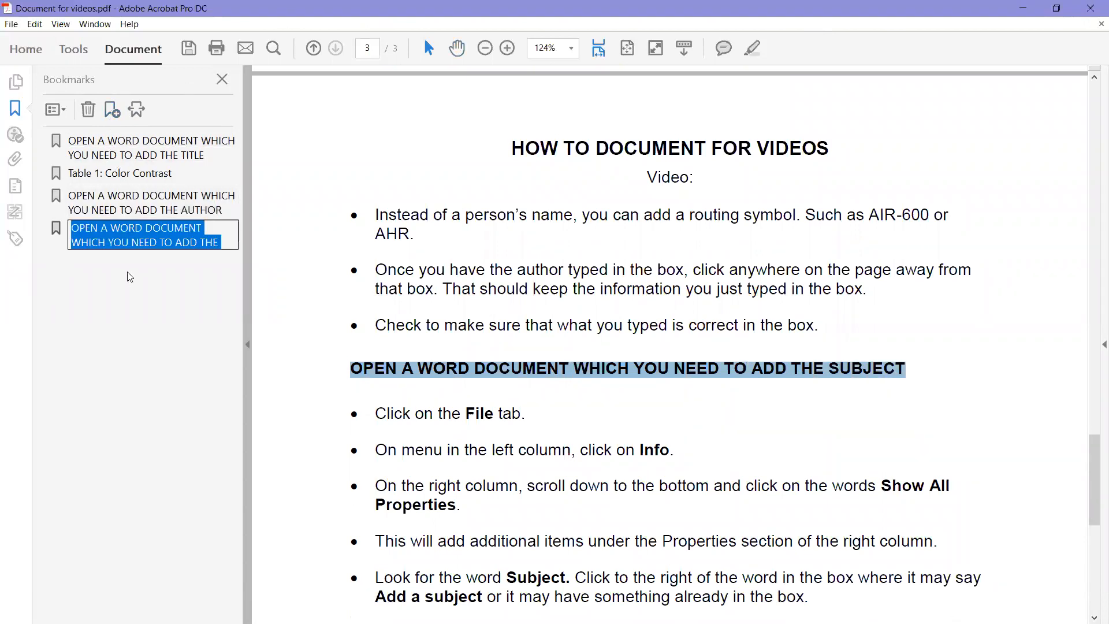
pyautogui.scroll(-3)
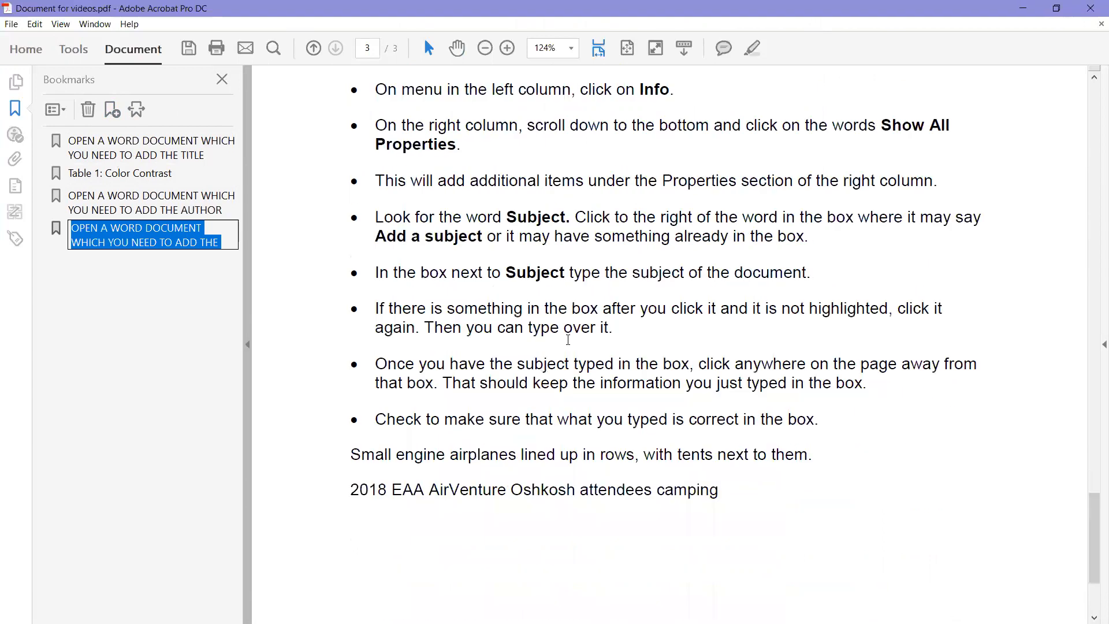
pyautogui.scroll(3)
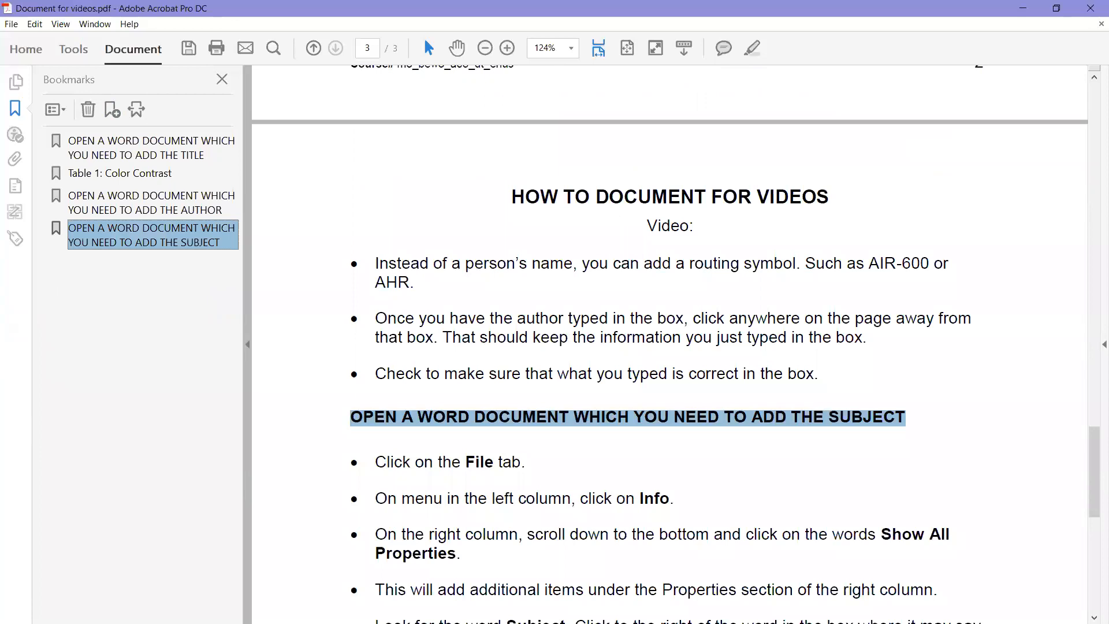
pyautogui.moveTo(297, 389)
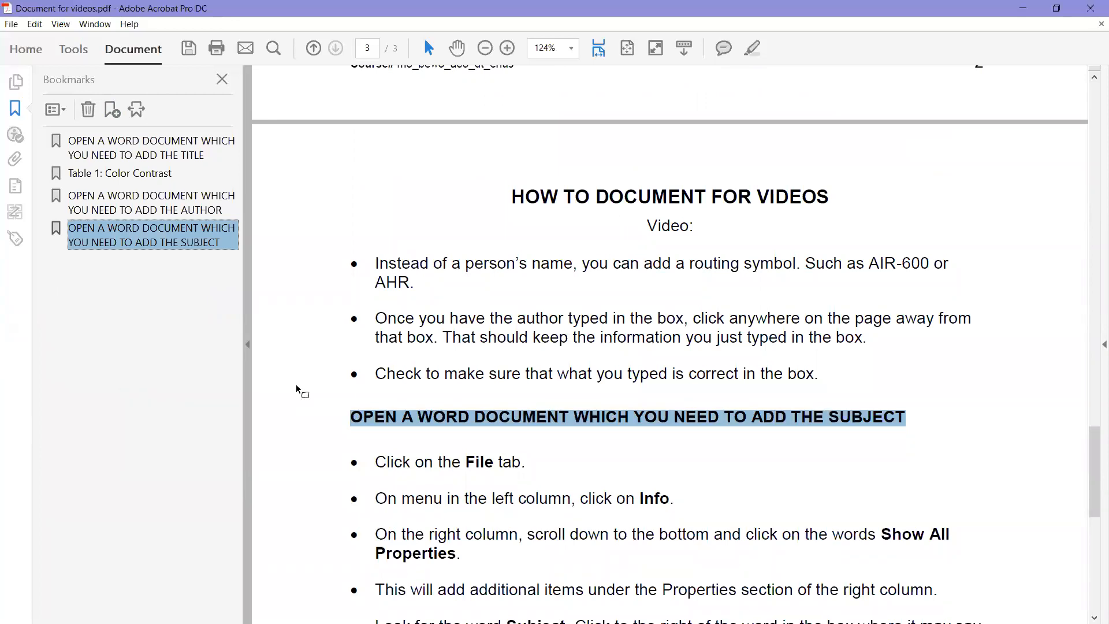